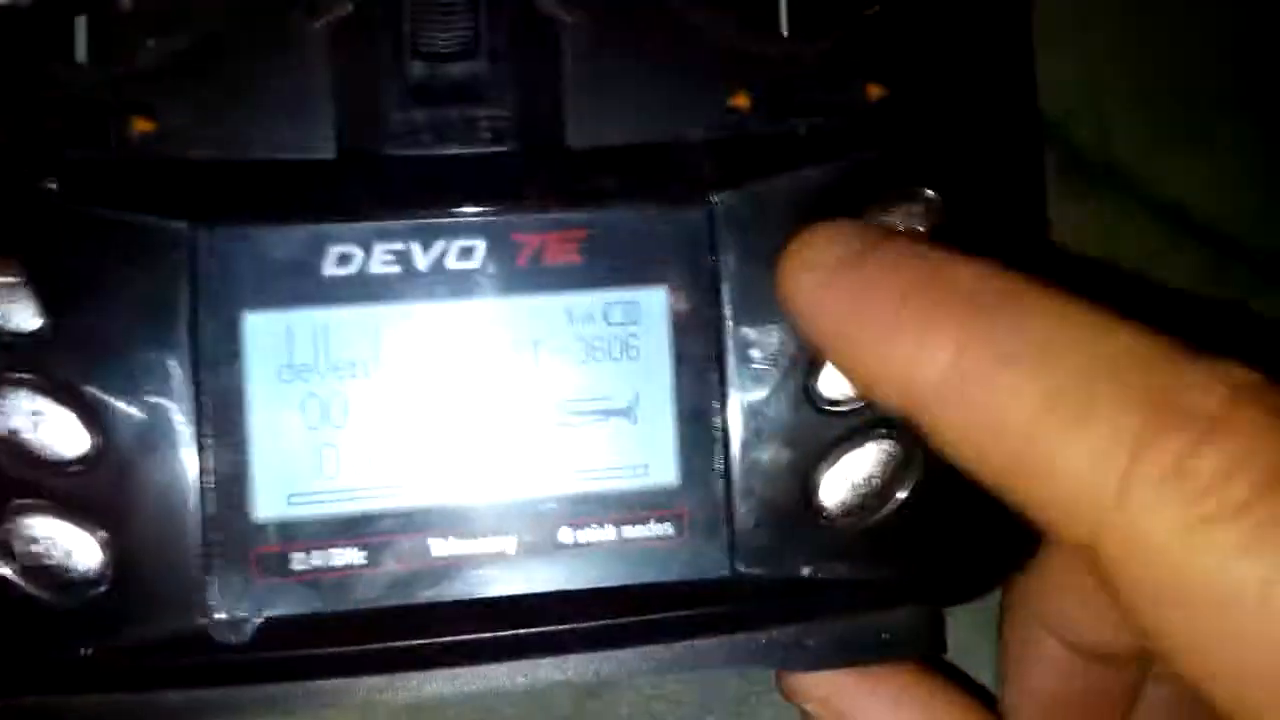
Open the Main Menu from the main screen to show the Function, Model and System menus
click(855, 390)
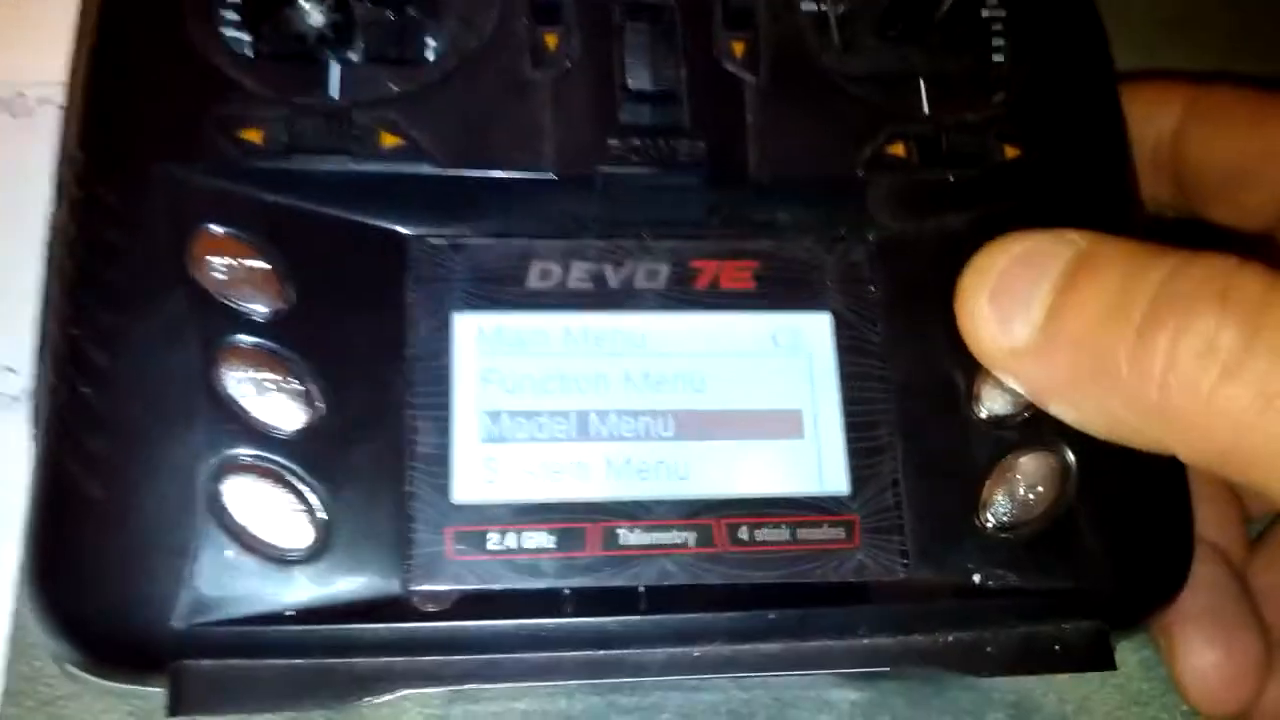